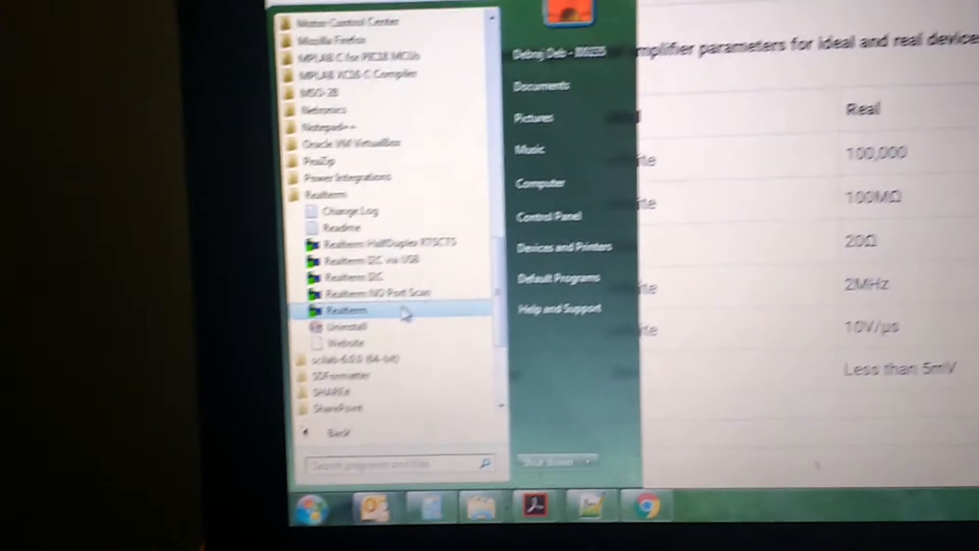
Launch RealTerm from the Start Menu's Realterm folder to view the 115200-baud readings.
left_click(344, 311)
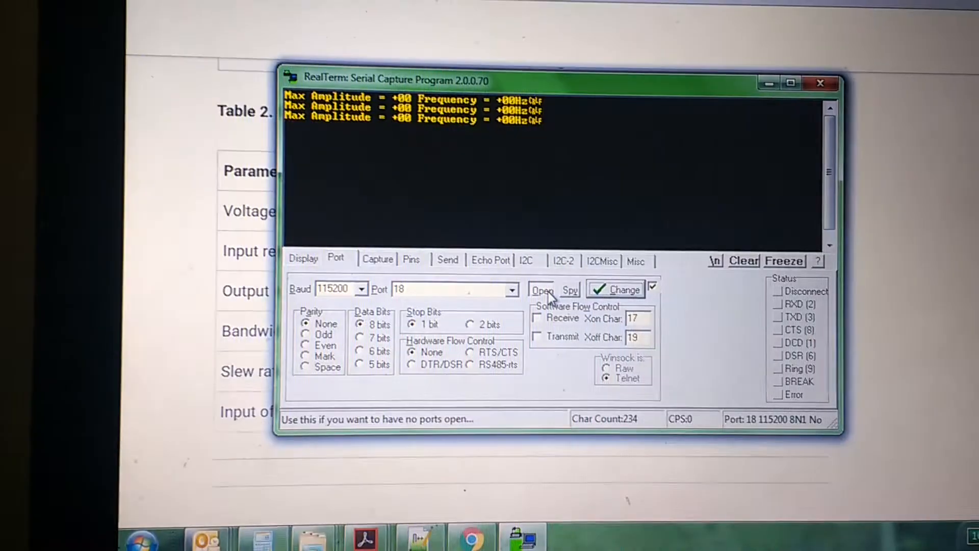